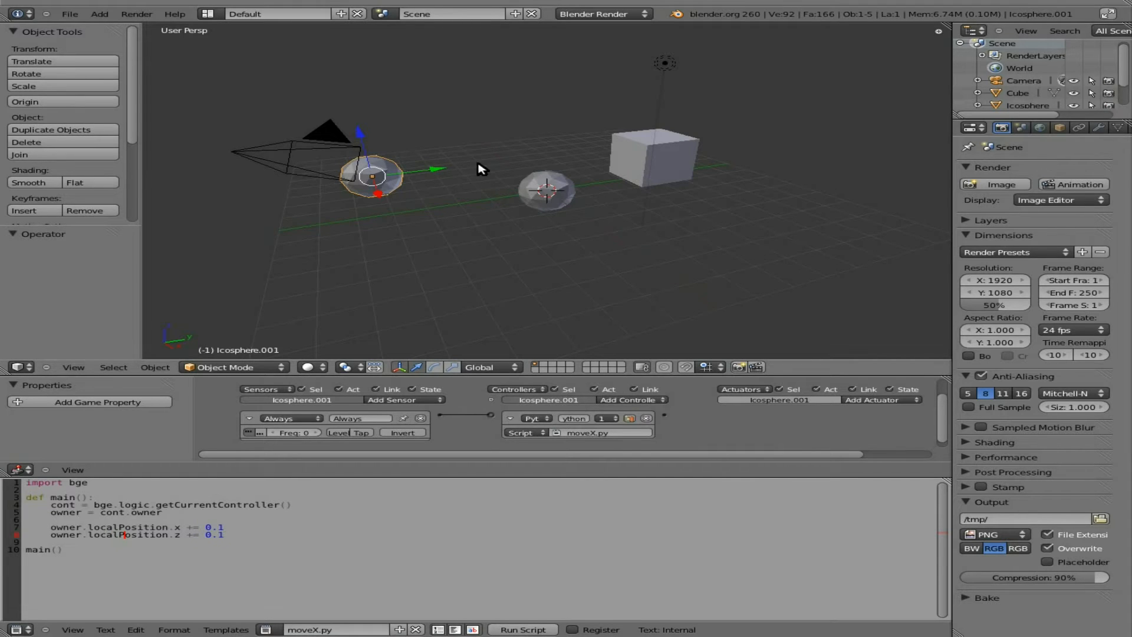
mouse_move(442, 187)
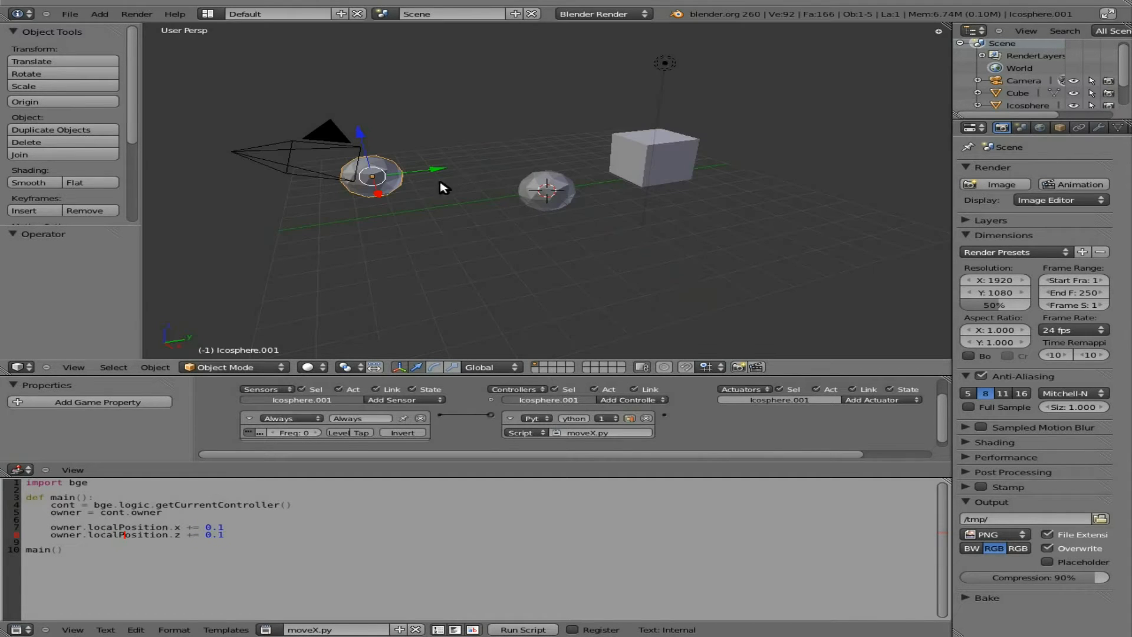